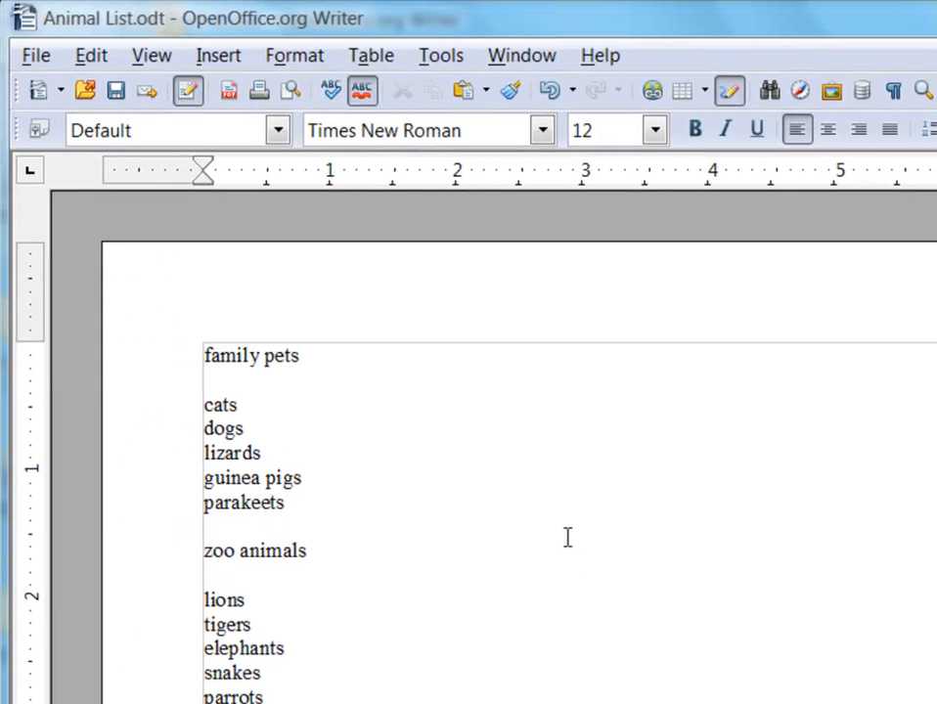
pyautogui.moveTo(509, 90)
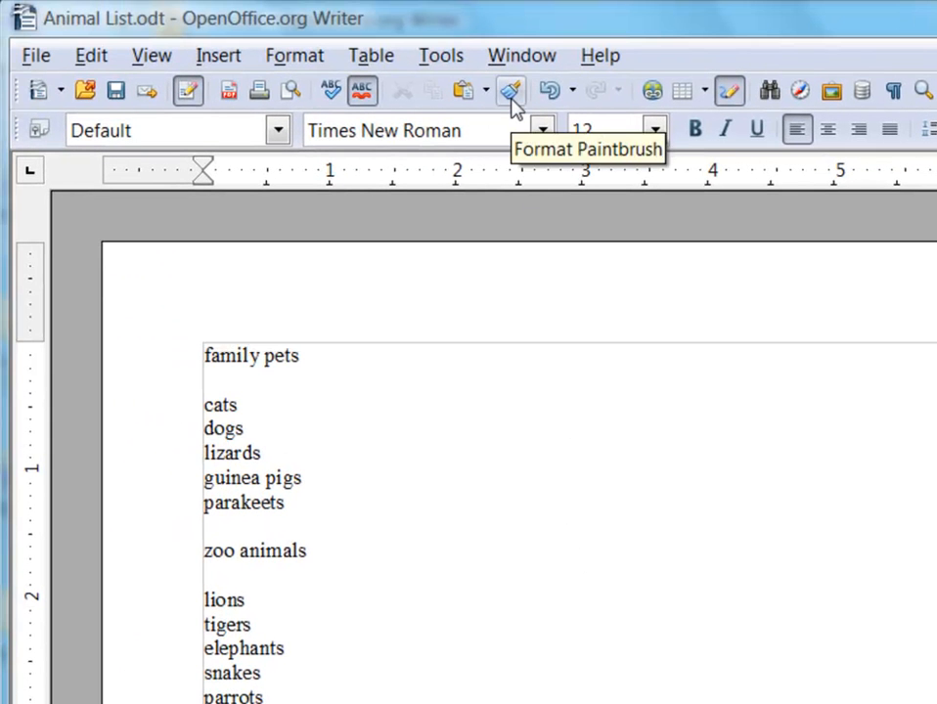
pyautogui.moveTo(527, 245)
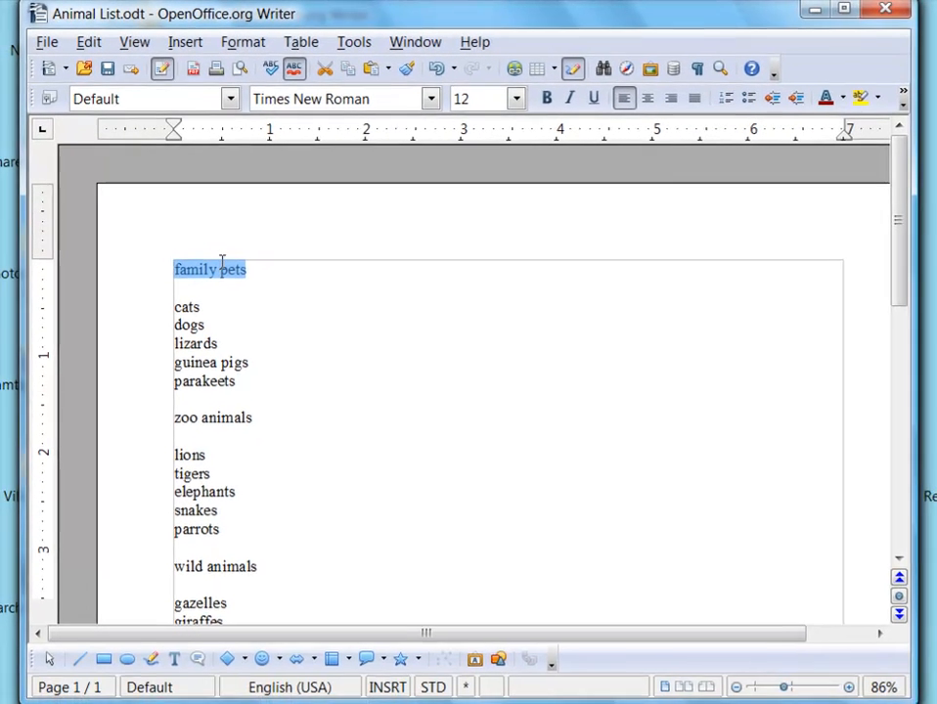
# Step: Give the 'family pets' heading red font color and the Capitals effect
pyautogui.click(243, 41)
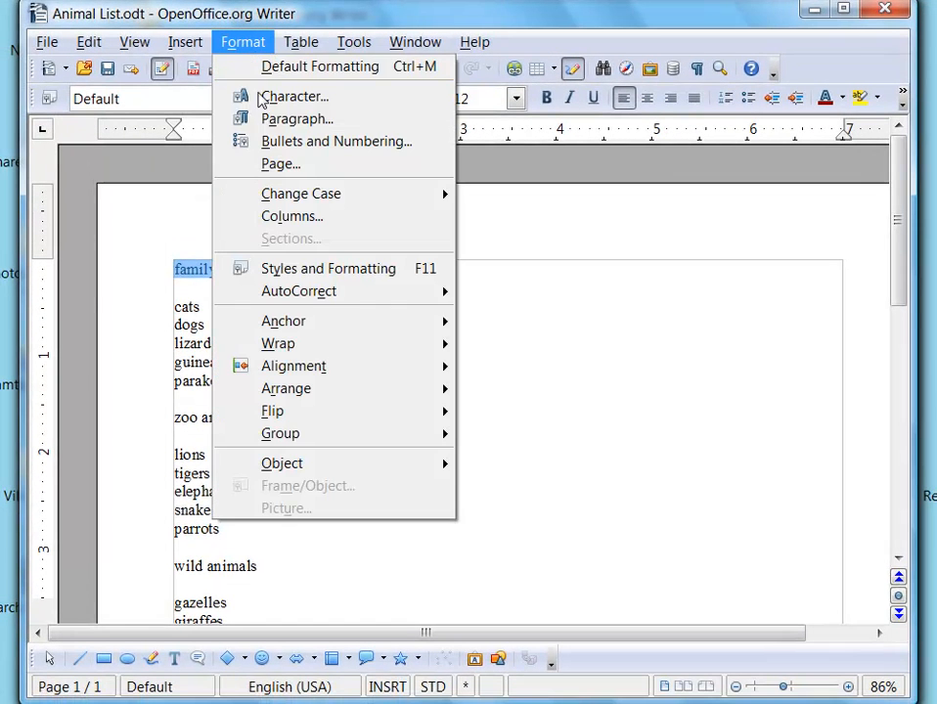
pyautogui.click(293, 95)
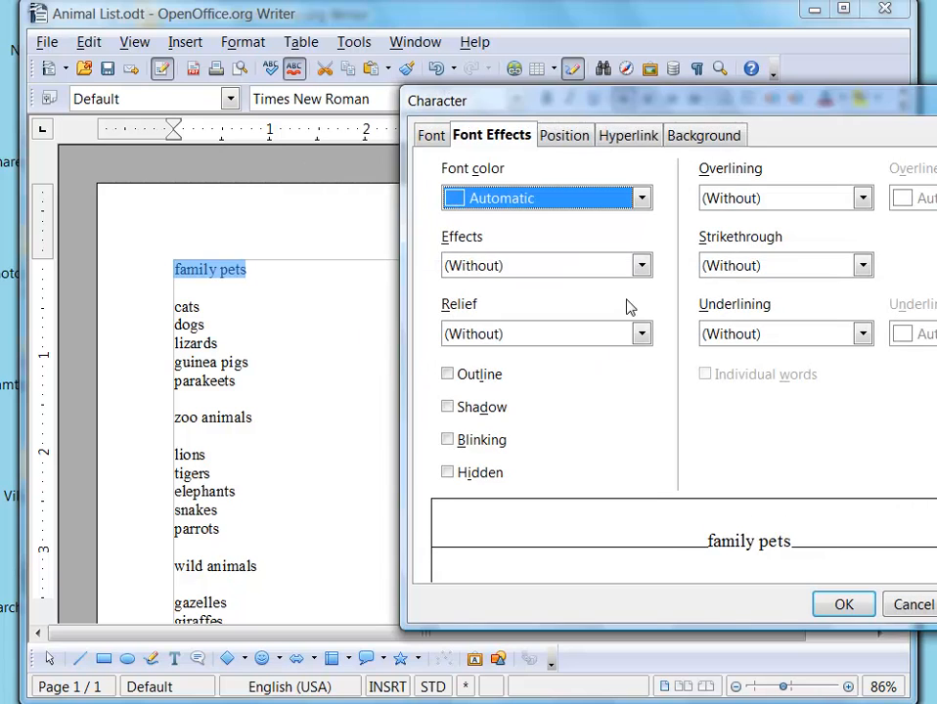
pyautogui.click(640, 198)
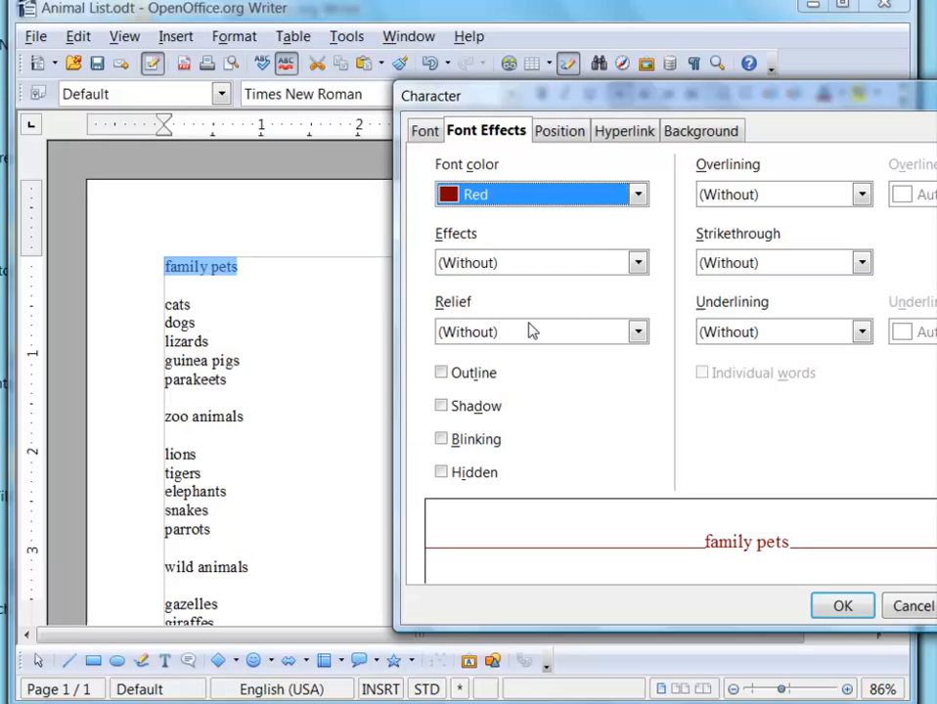
pyautogui.click(638, 262)
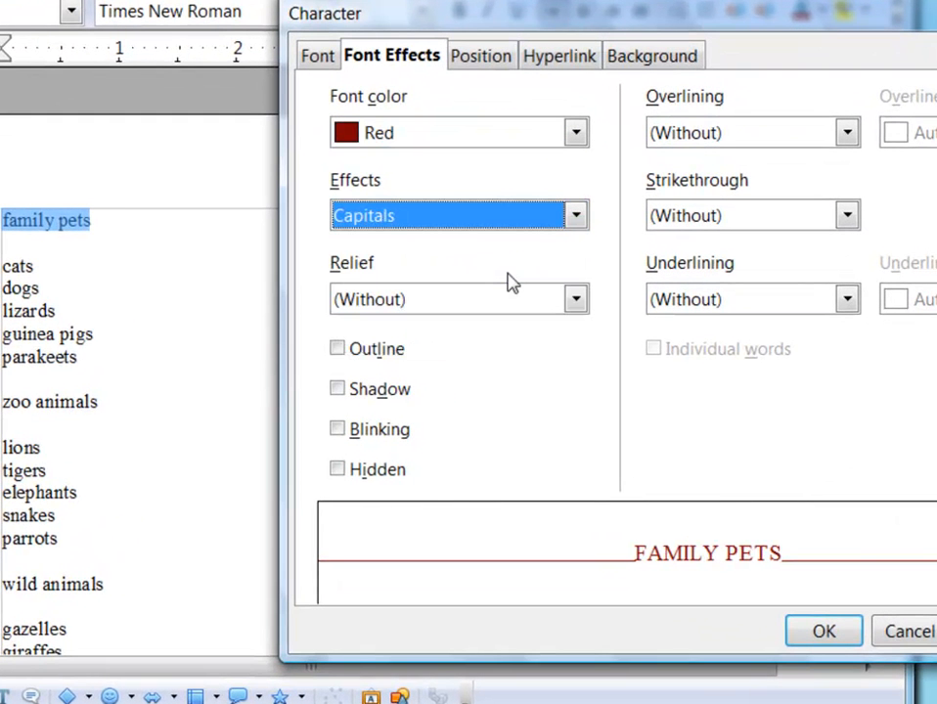
pyautogui.click(822, 630)
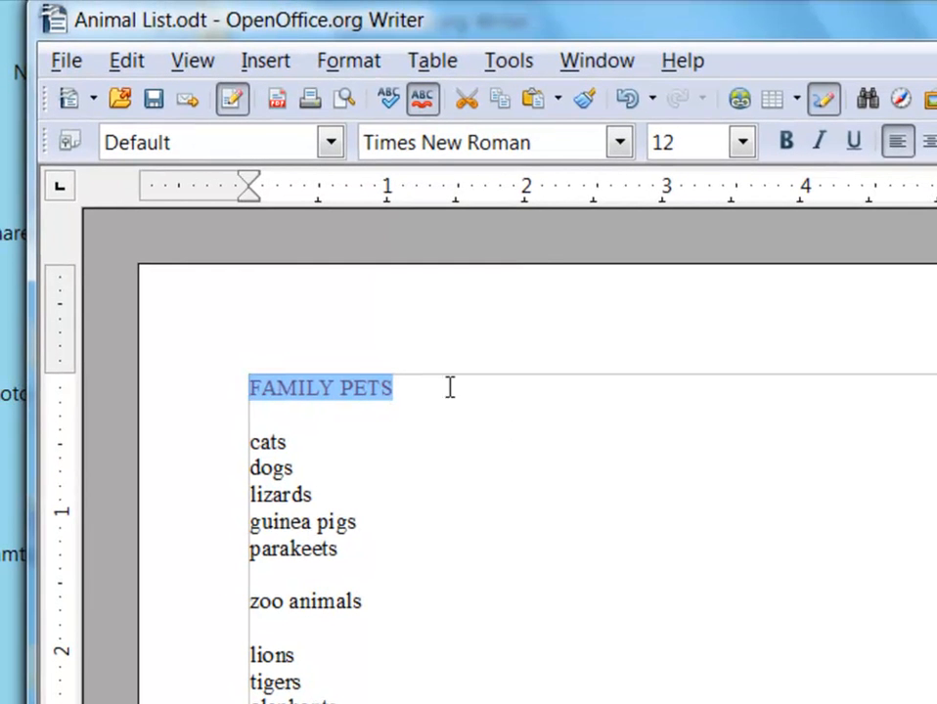
pyautogui.moveTo(583, 98)
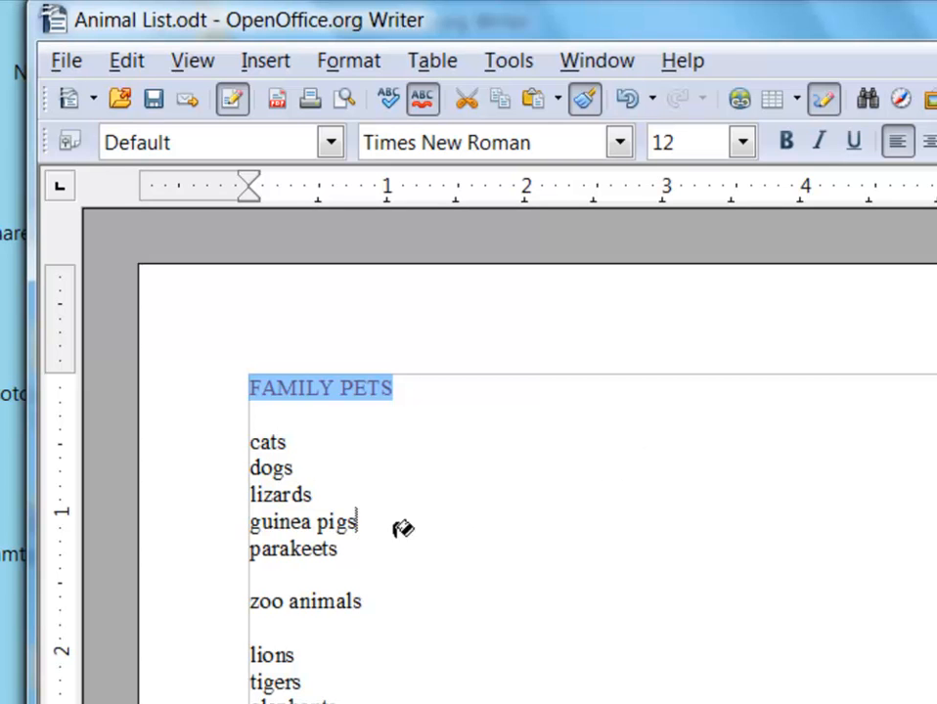
# Step: Paint the red capitals formatting onto the 'zoo animals' and 'wild animals' headings
pyautogui.click(276, 600)
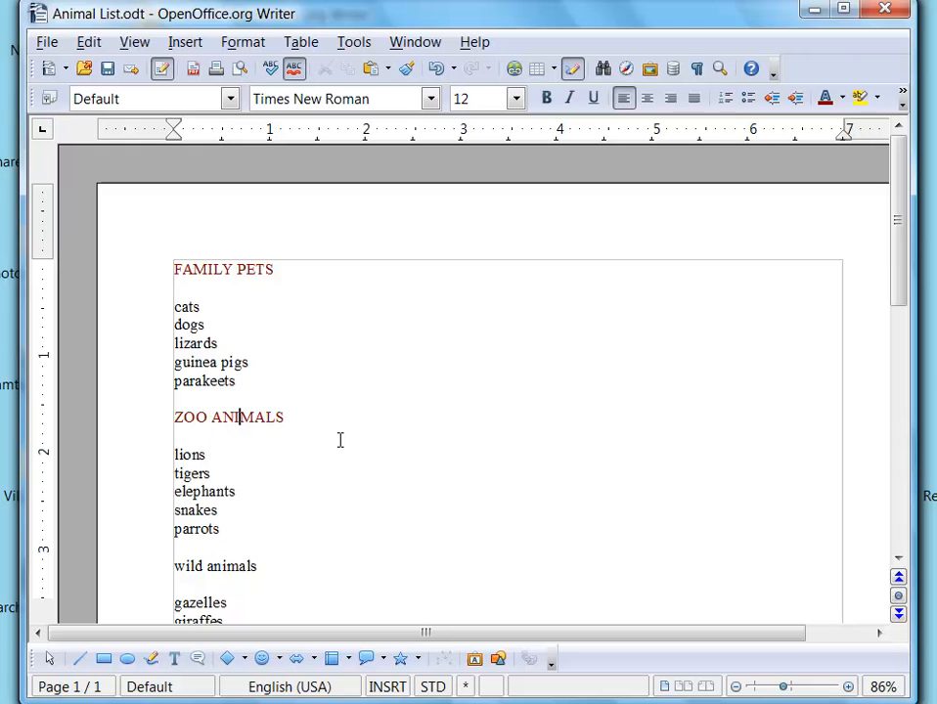
pyautogui.doubleClick(188, 565)
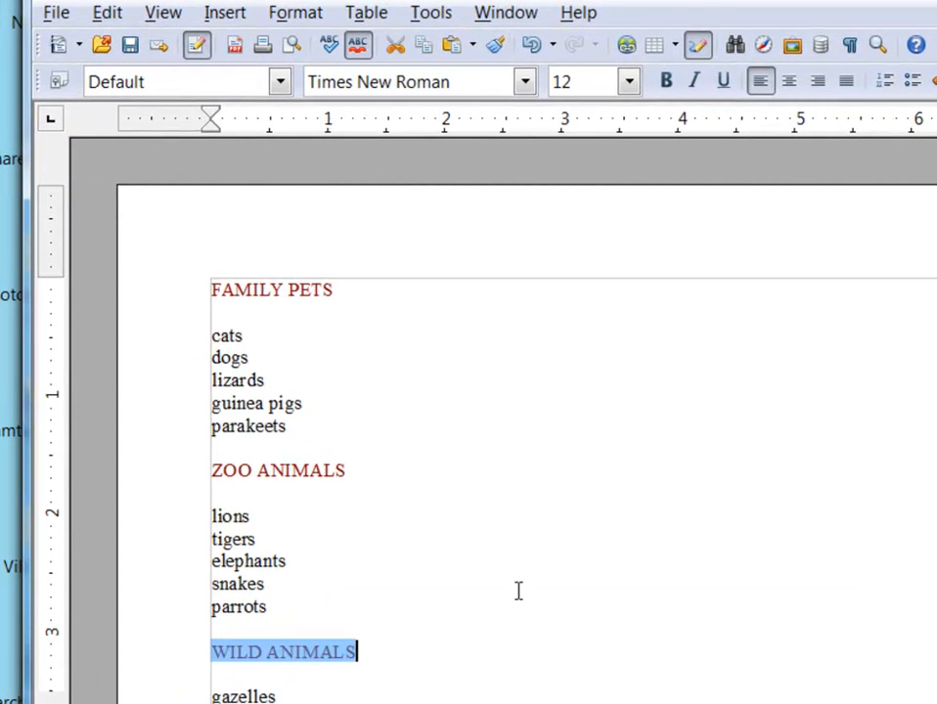
pyautogui.scroll(-3)
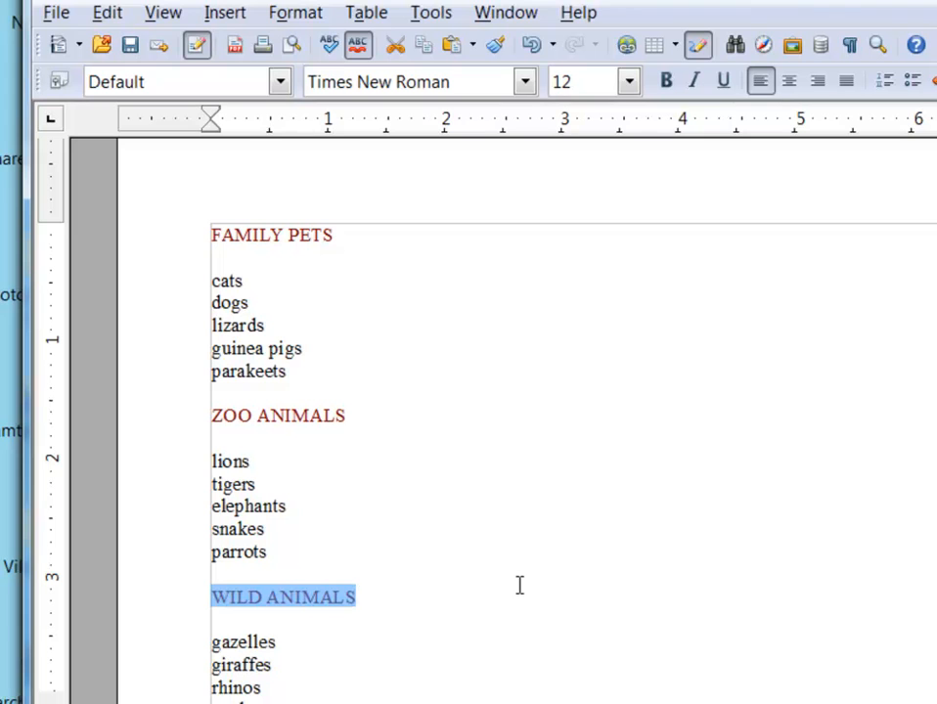
pyautogui.moveTo(511, 485)
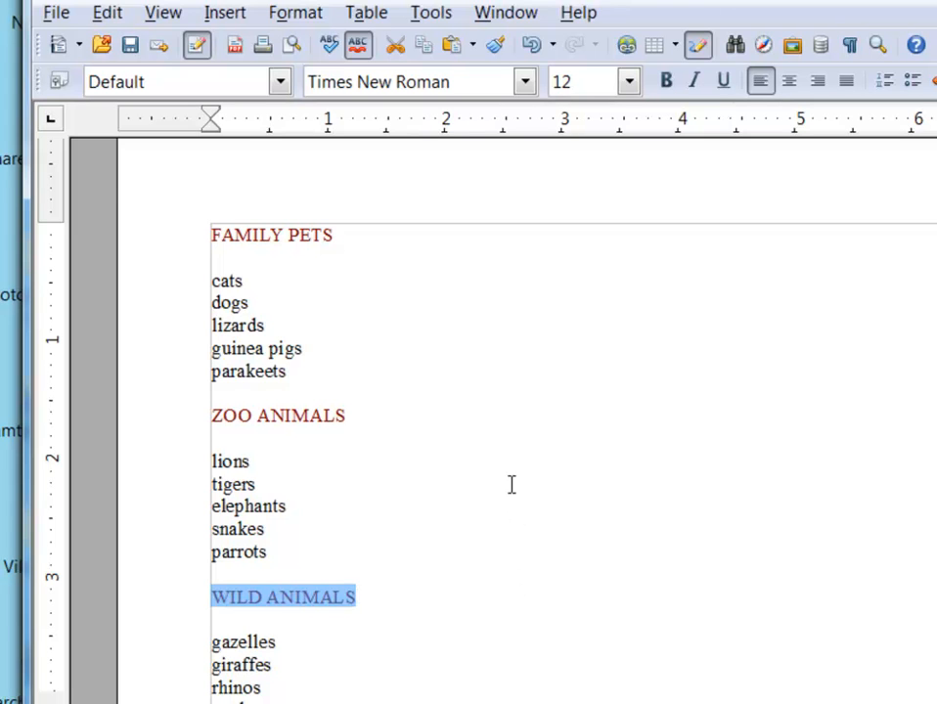
pyautogui.scroll(3)
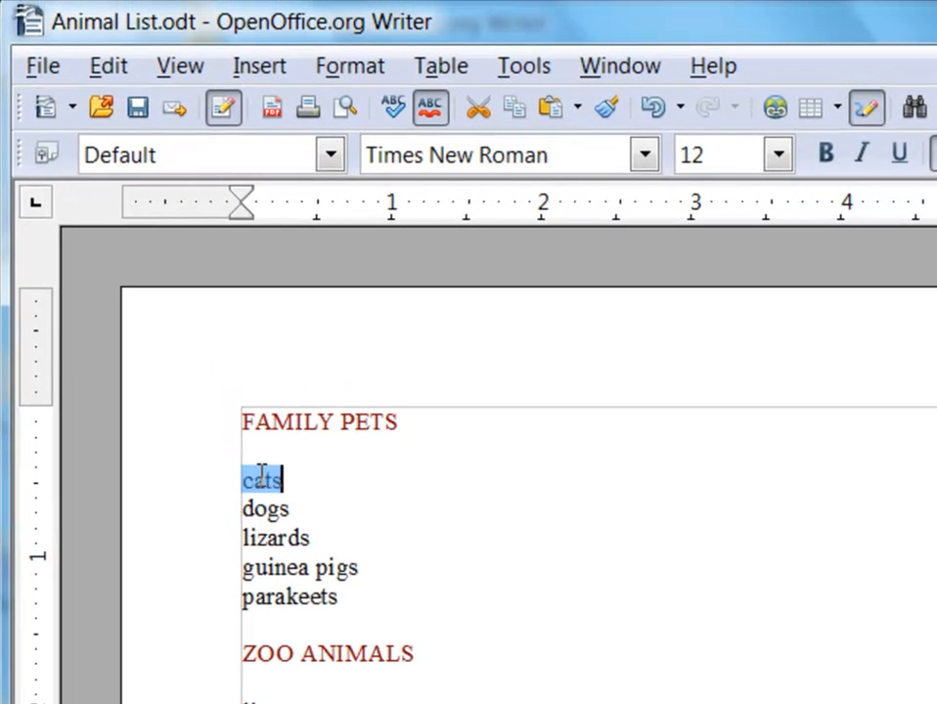
# Step: Format 'cats' as green, outlined text with the Title capitalization effect
pyautogui.click(349, 65)
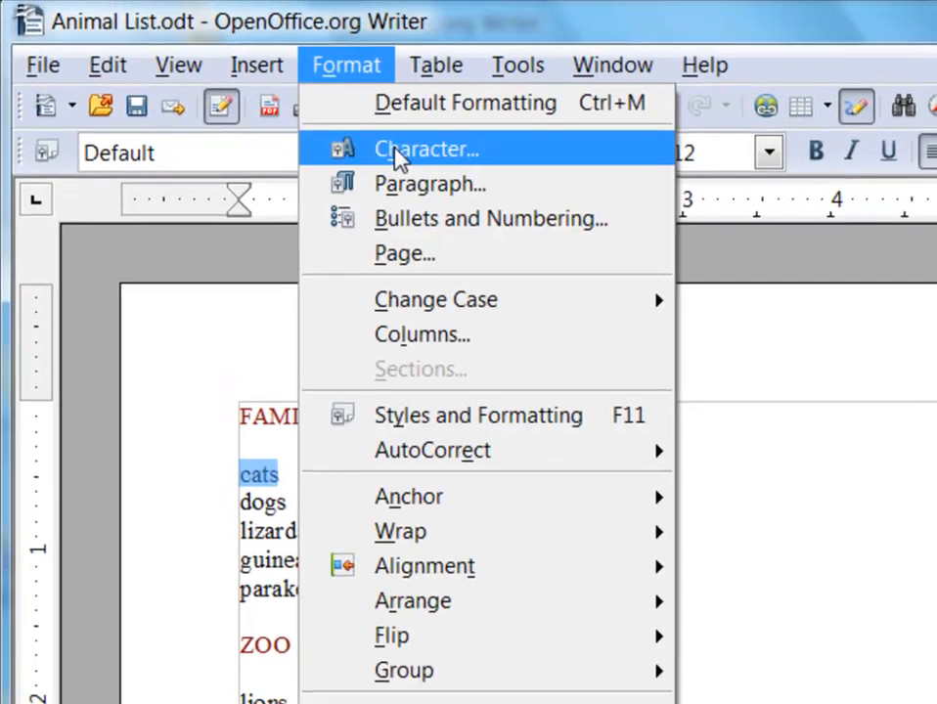
pyautogui.click(426, 148)
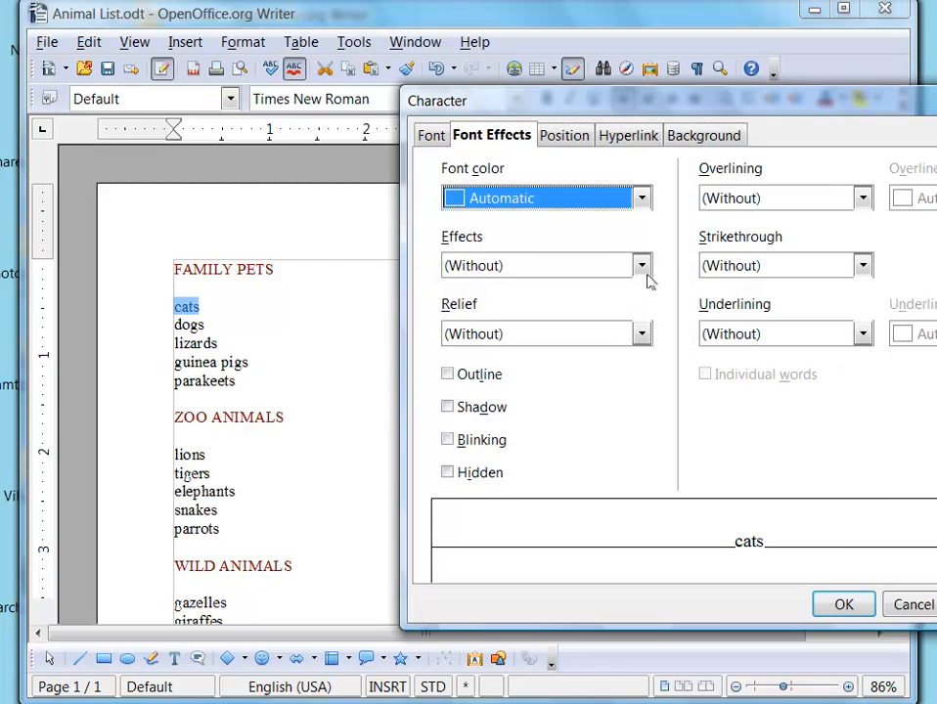
pyautogui.click(641, 198)
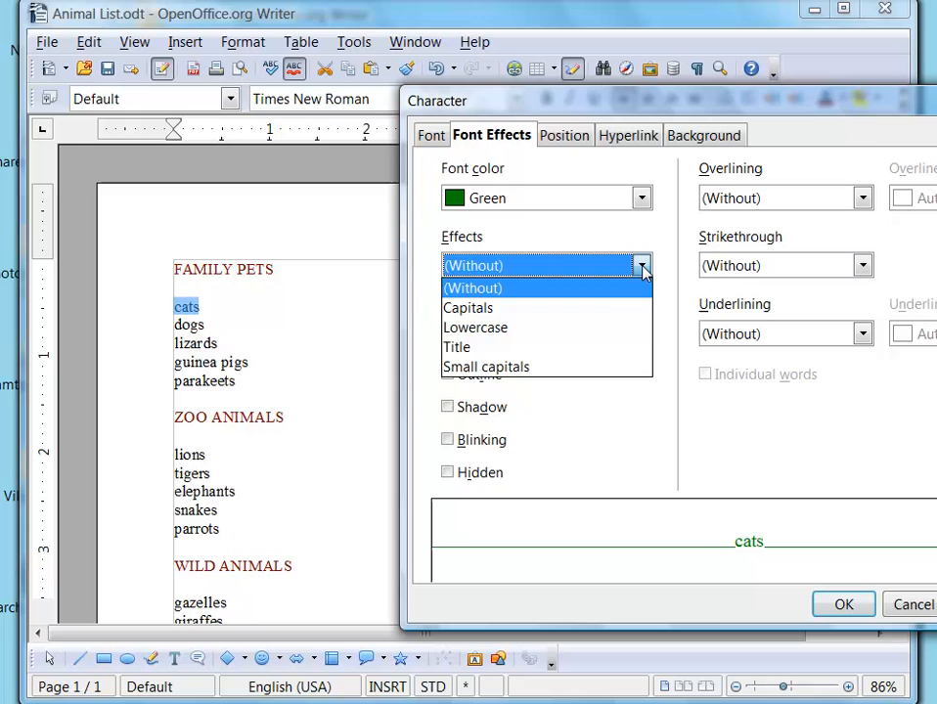
pyautogui.click(457, 346)
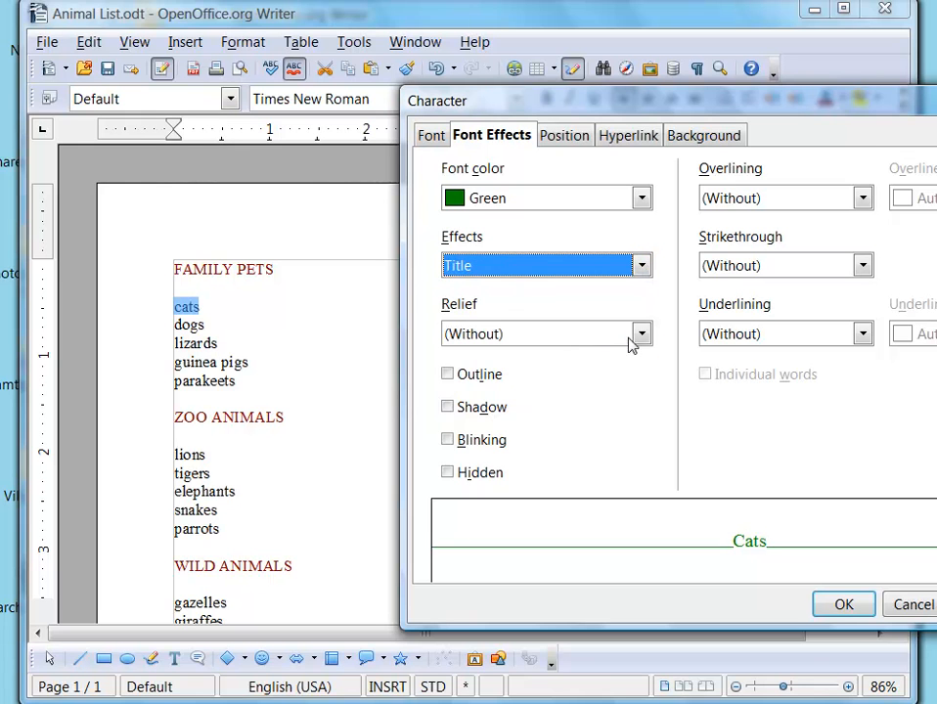
pyautogui.click(447, 374)
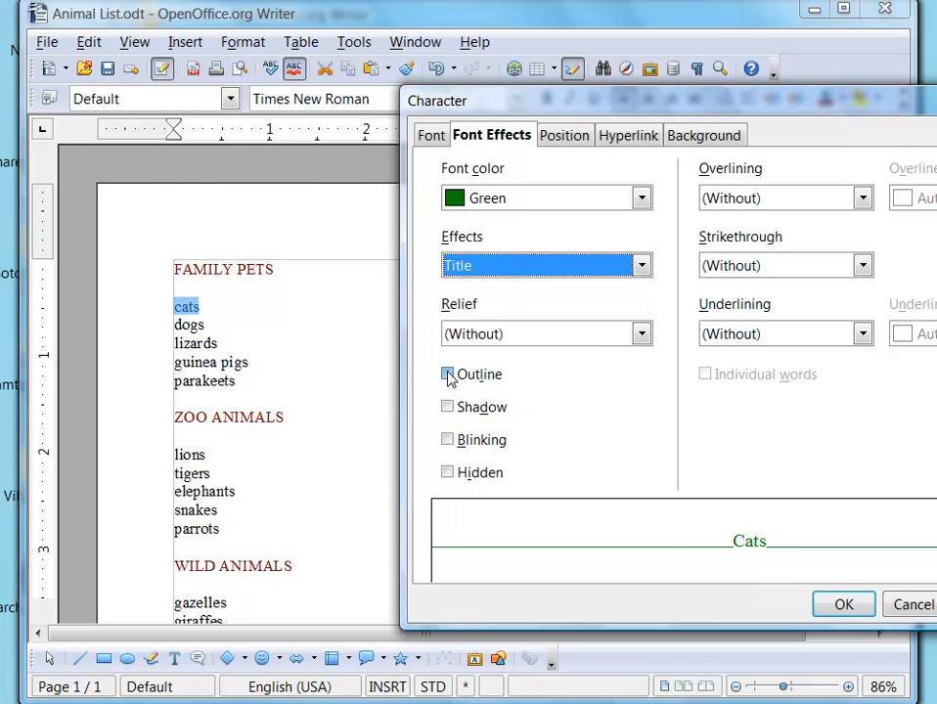
pyautogui.click(448, 373)
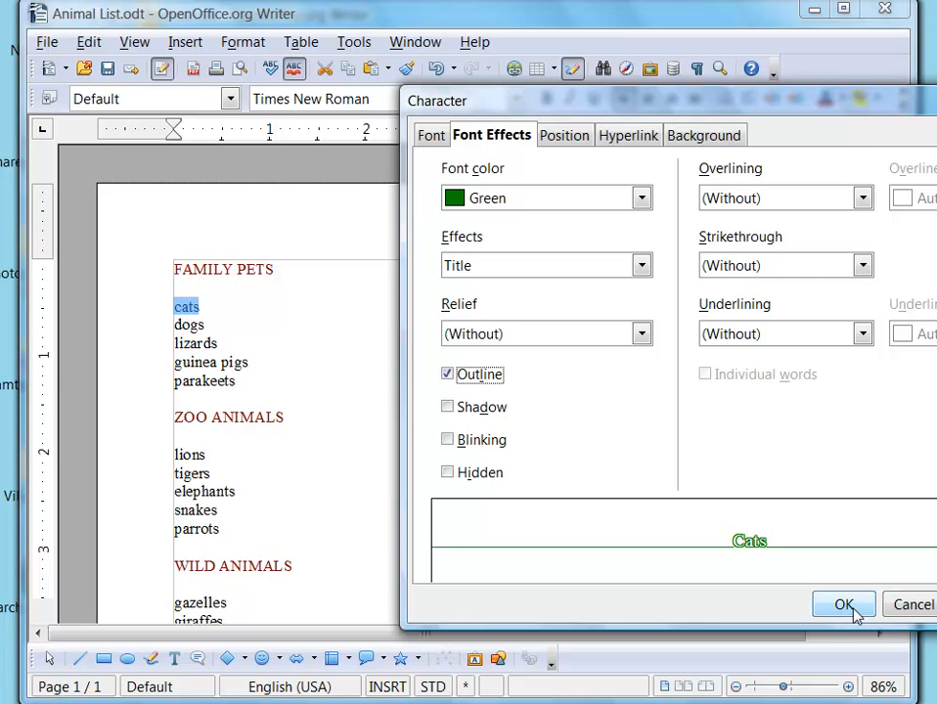
pyautogui.click(842, 603)
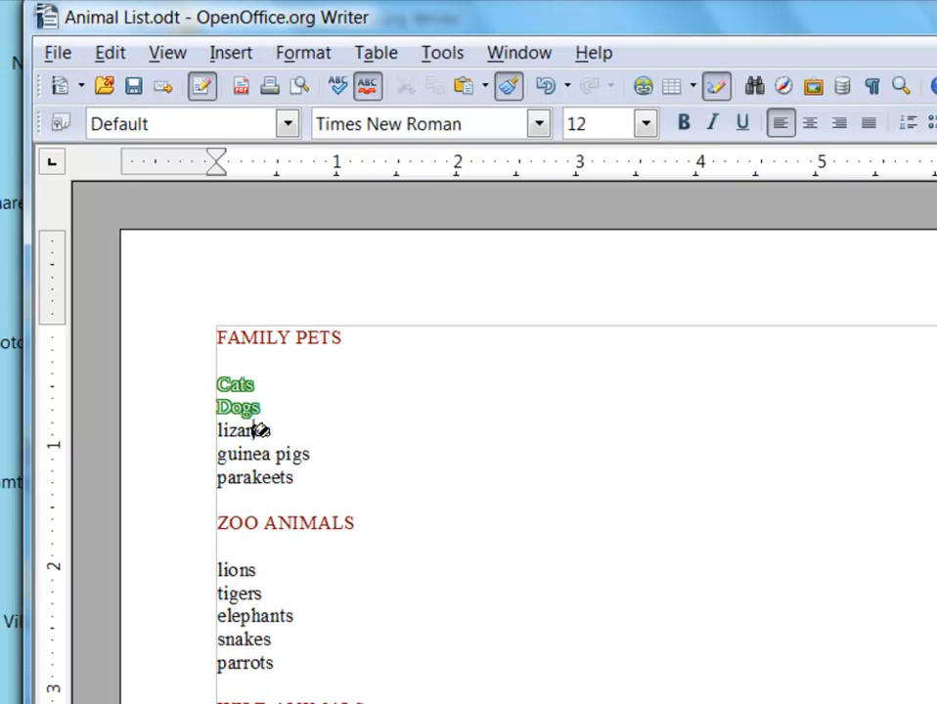
# Step: Paint the green outlined title-case style onto 'lizards'
pyautogui.doubleClick(241, 430)
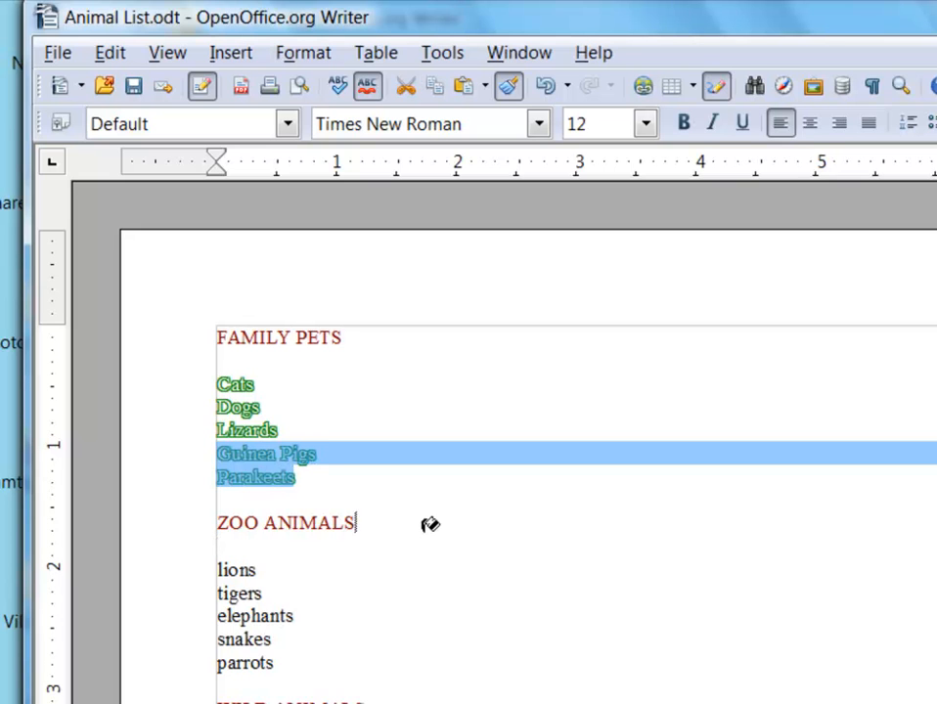
pyautogui.moveTo(507, 86)
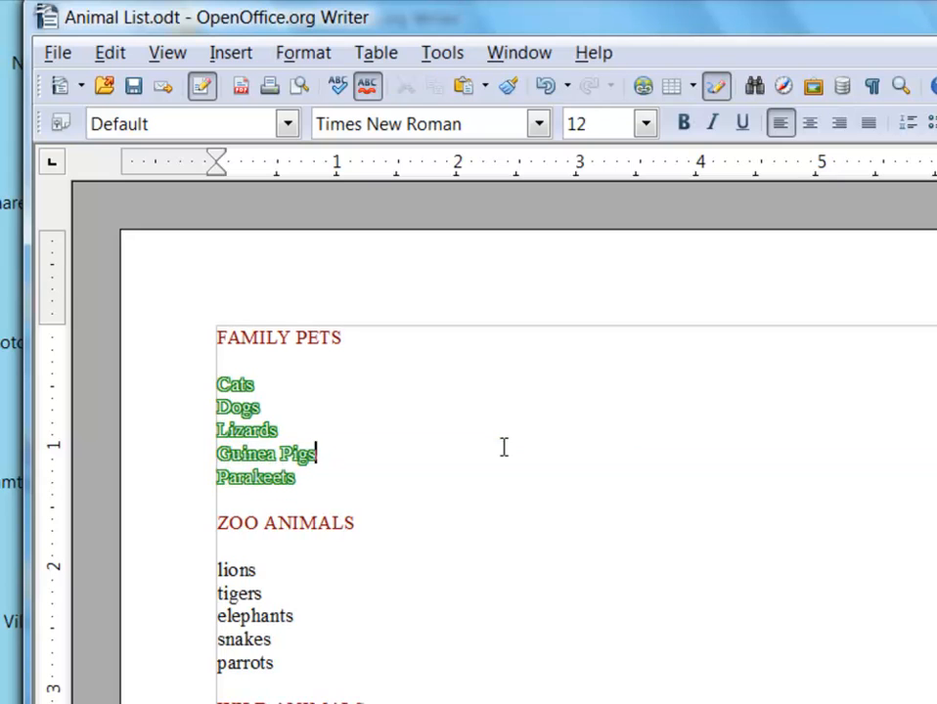
pyautogui.moveTo(483, 251)
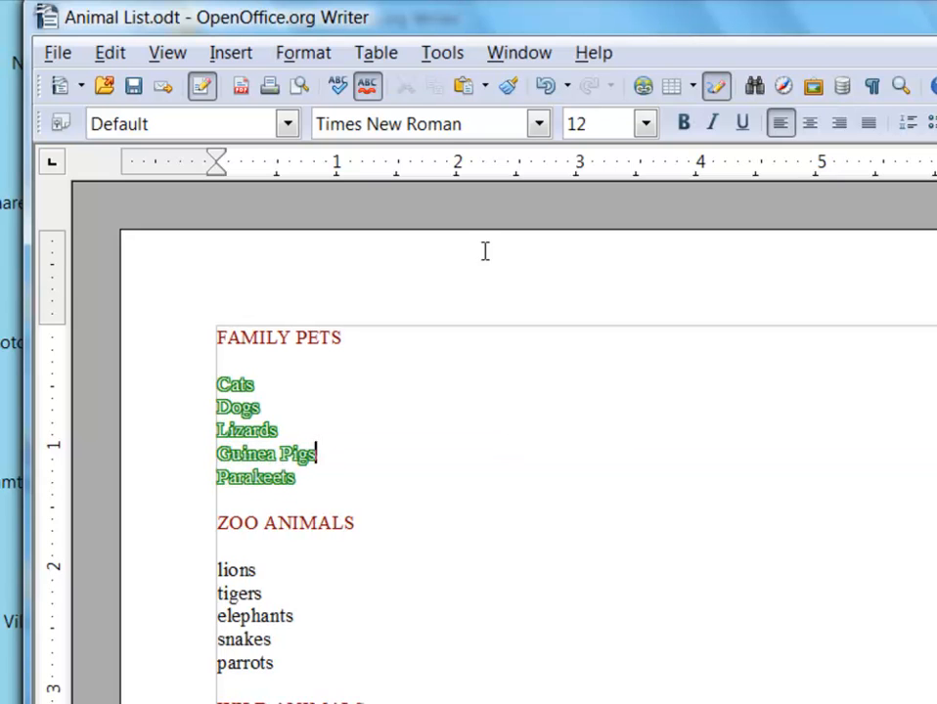
pyautogui.moveTo(387, 402)
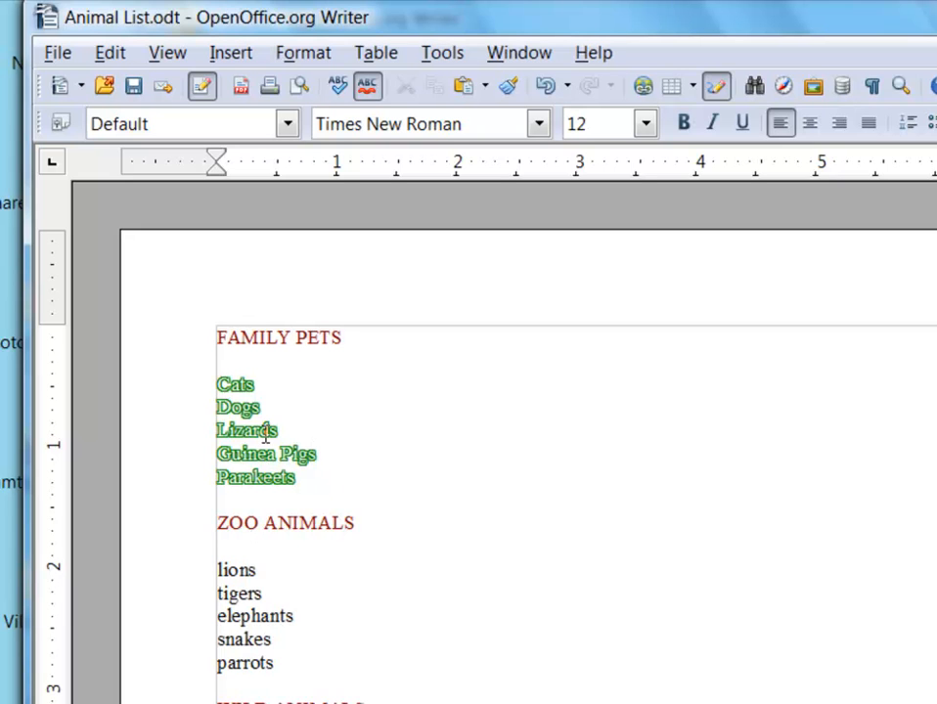
pyautogui.moveTo(404, 453)
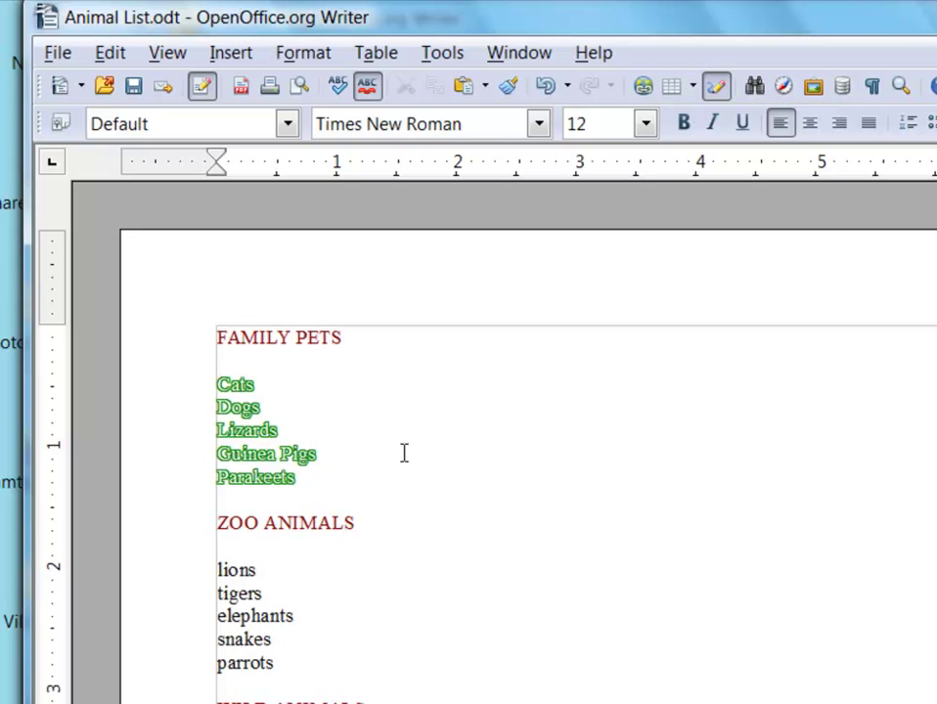
pyautogui.moveTo(253, 606)
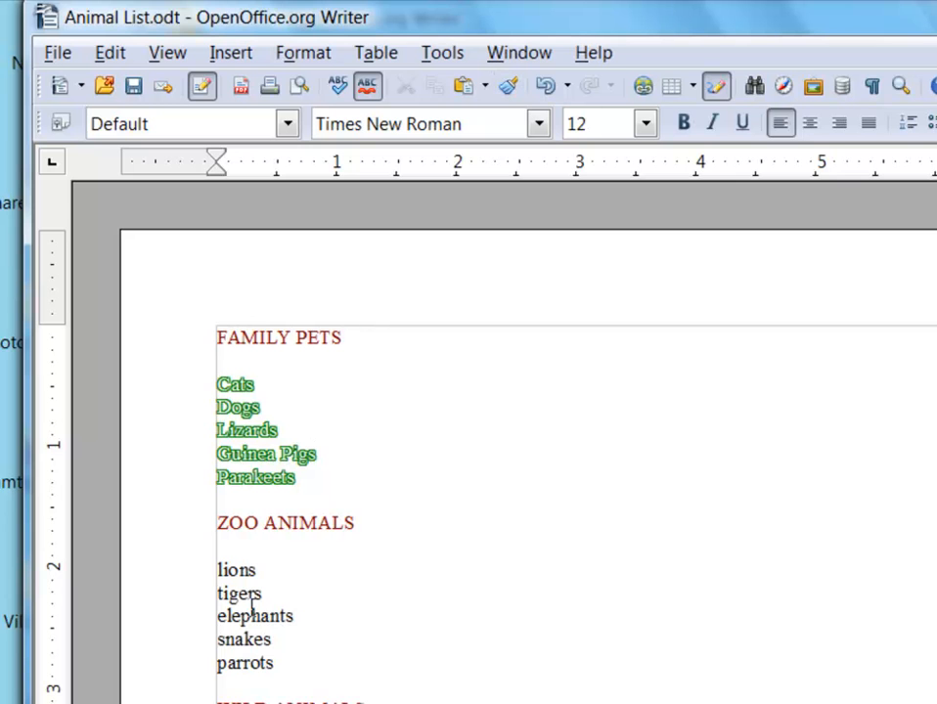
# Step: Select 'lions' and choose light blue as its font color in the Character dialog
pyautogui.doubleClick(236, 569)
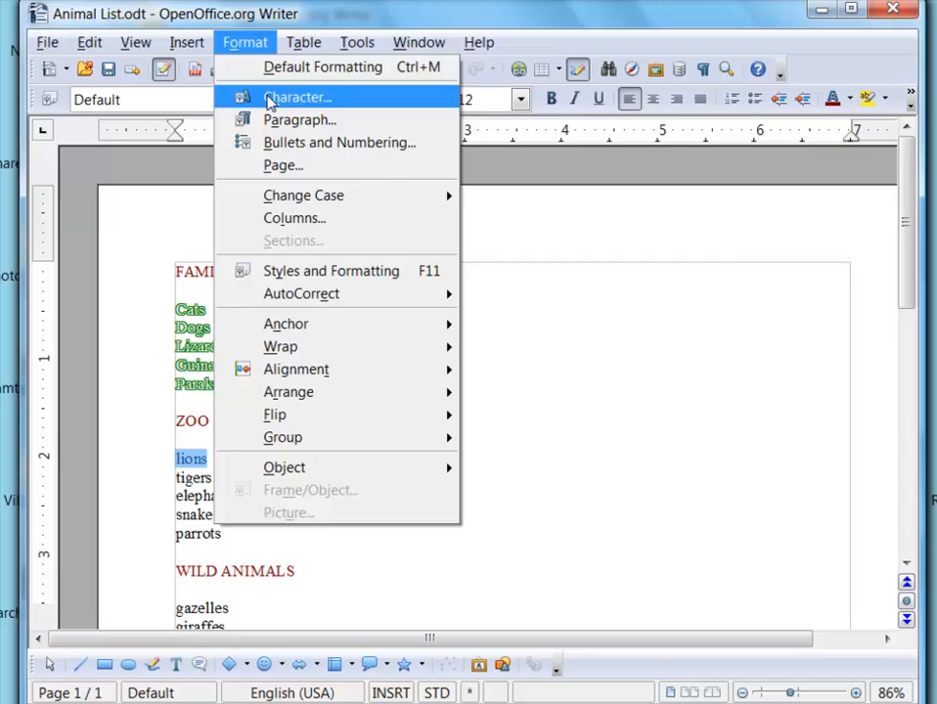
pyautogui.click(297, 97)
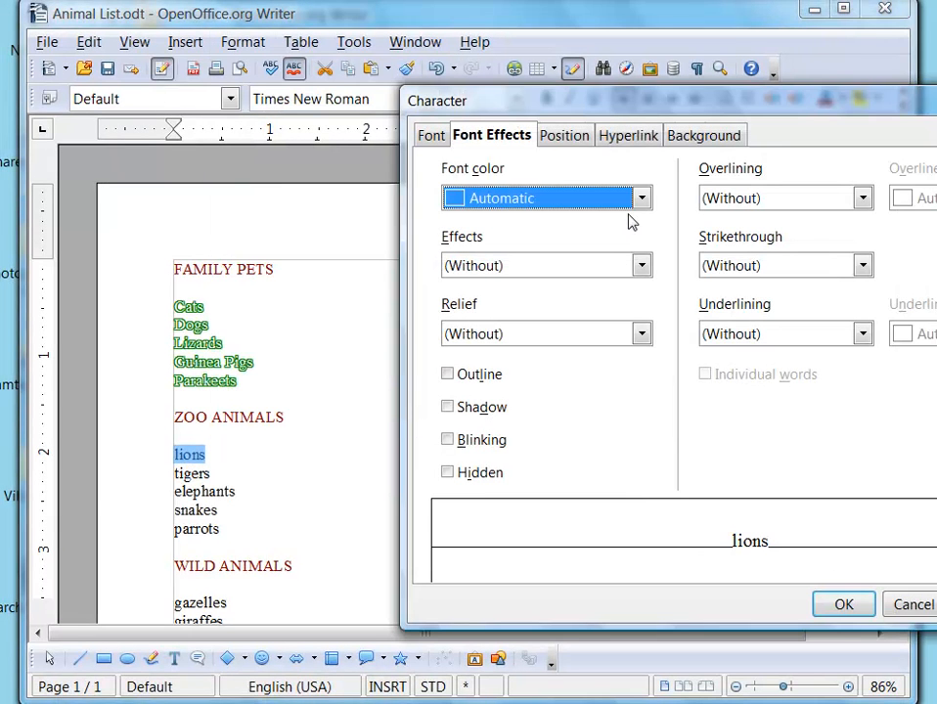
pyautogui.click(640, 197)
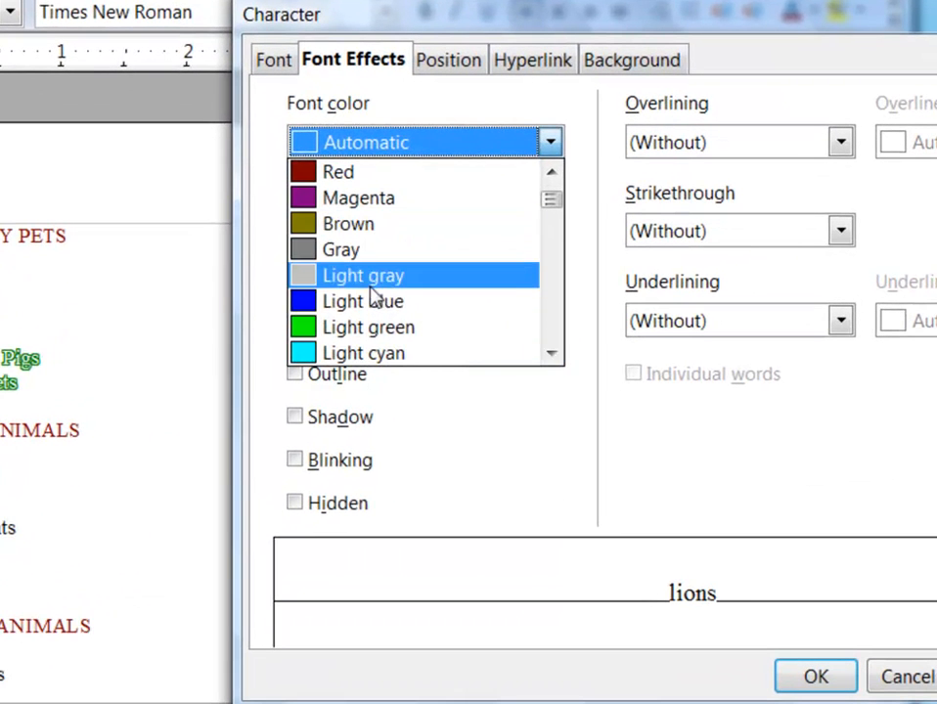
pyautogui.click(362, 300)
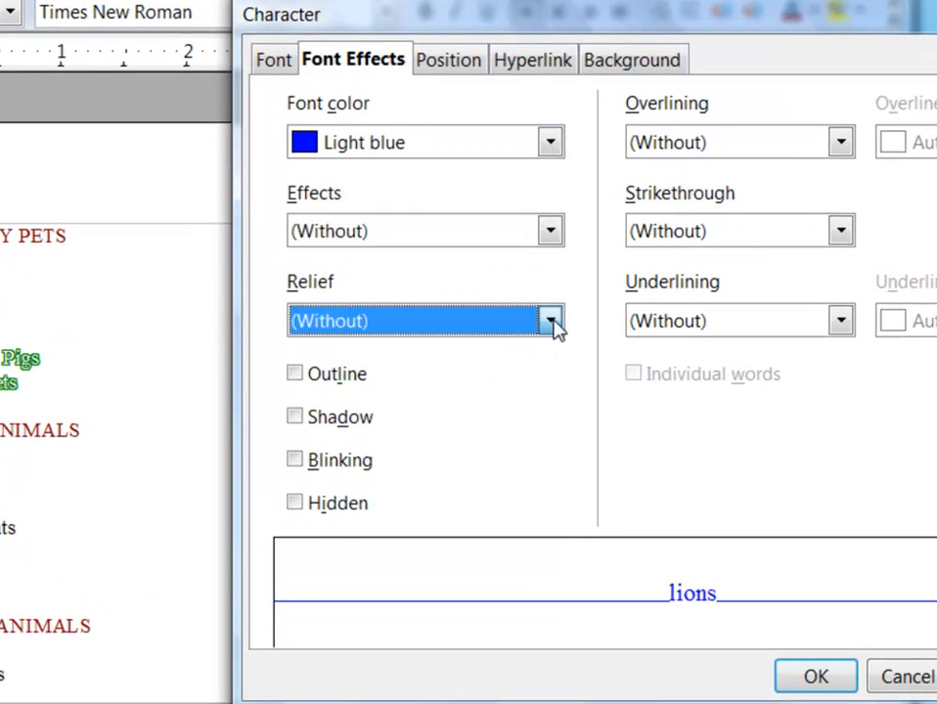
pyautogui.moveTo(549, 231)
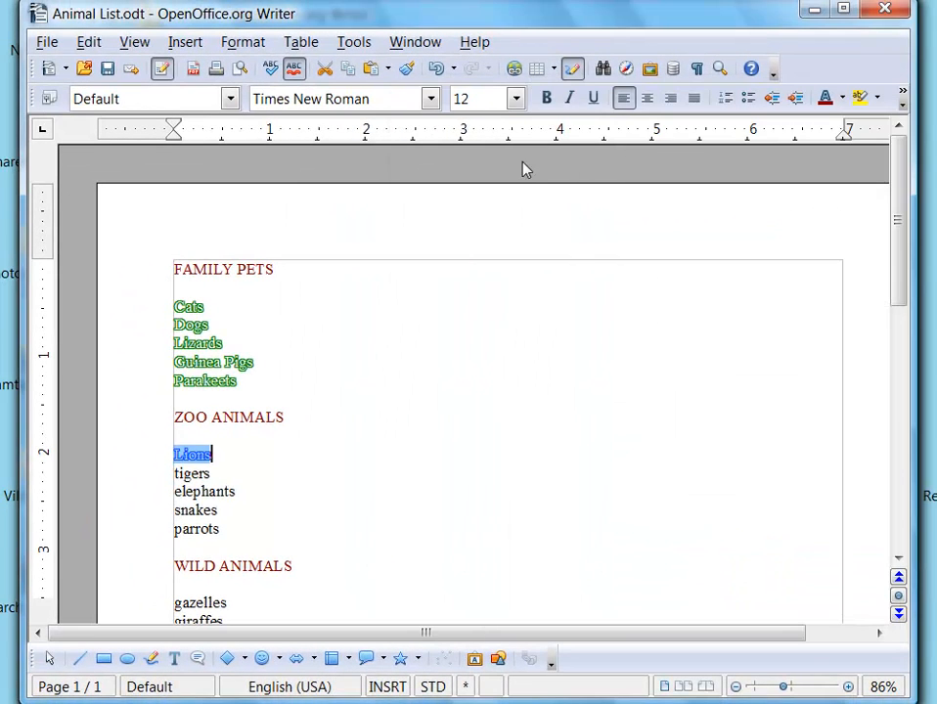
pyautogui.moveTo(299, 423)
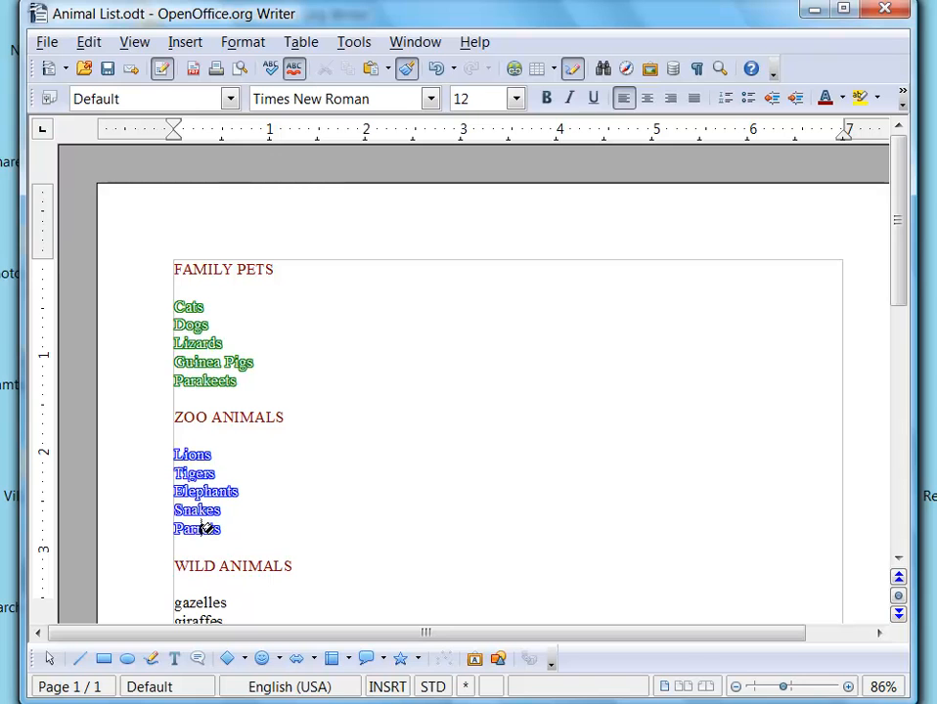
pyautogui.moveTo(453, 272)
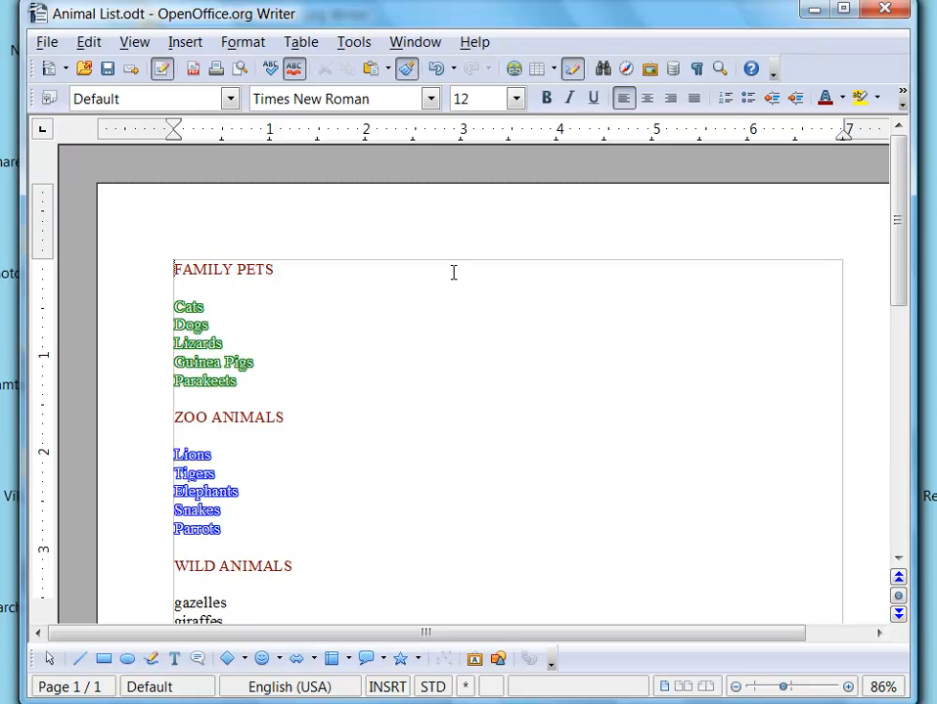